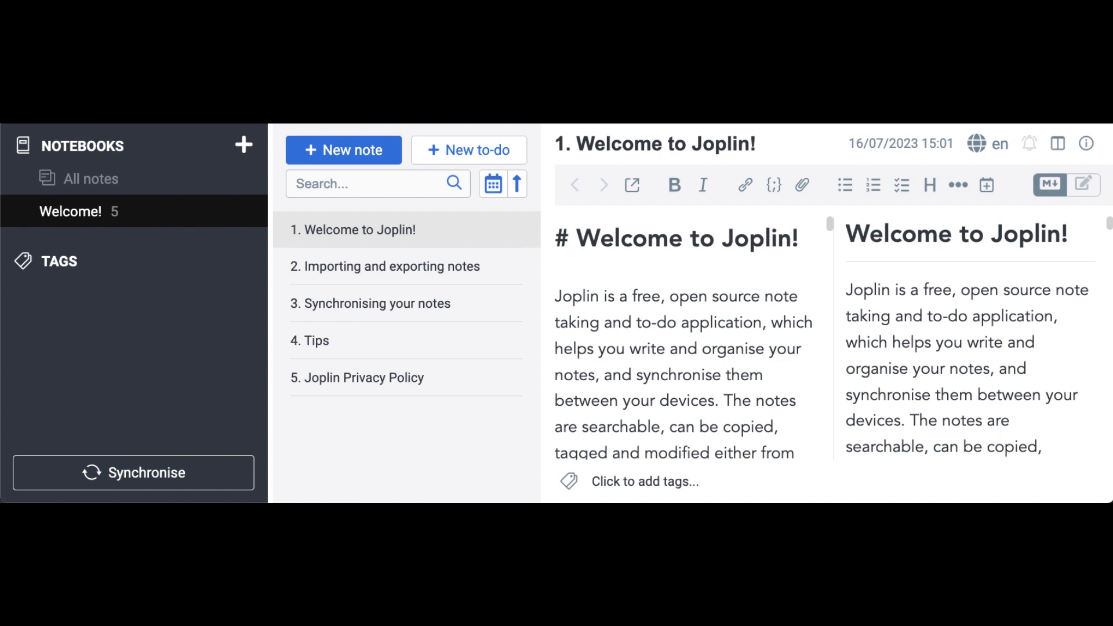
Create a new note in the Welcome notebook and start its title with 'Firs'.
click(343, 150)
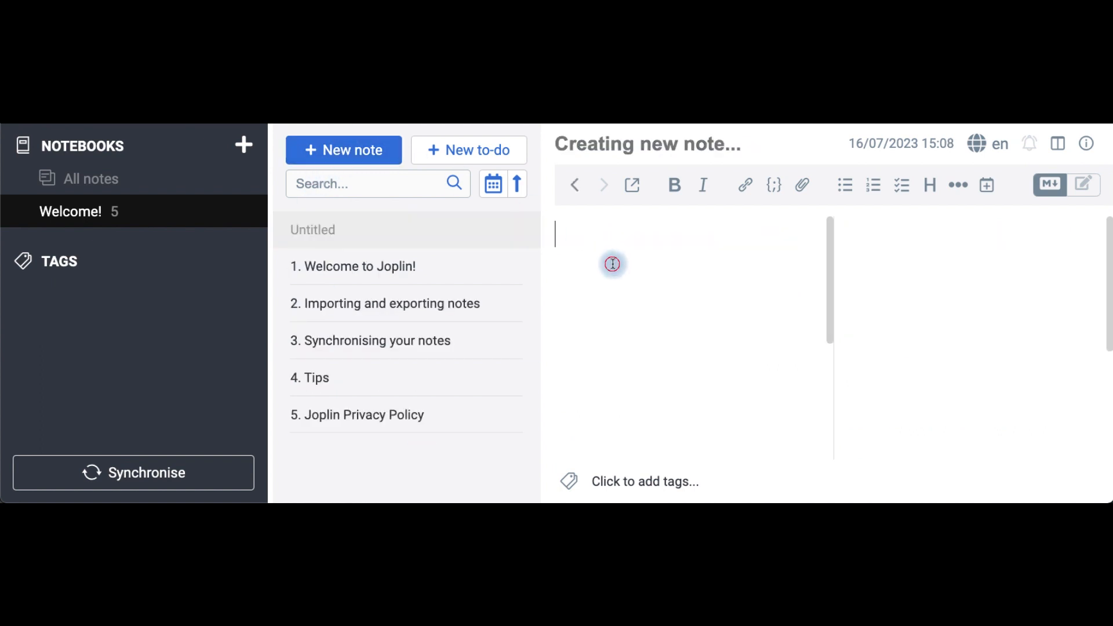
text(Firs)
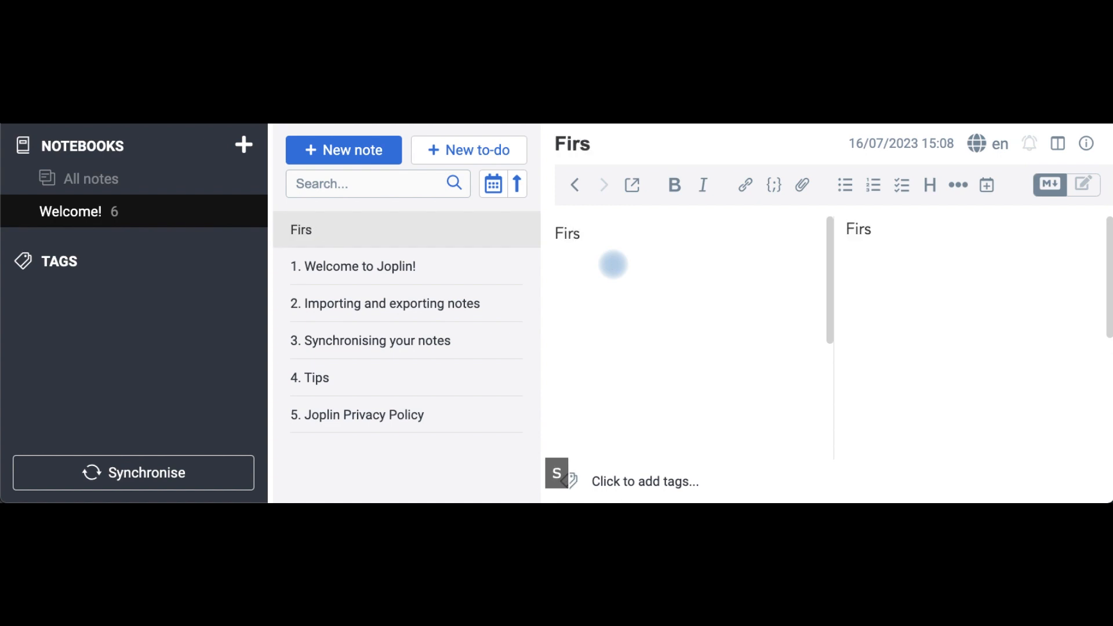
Create a second note reading 'Second note. Link to'.
click(343, 149)
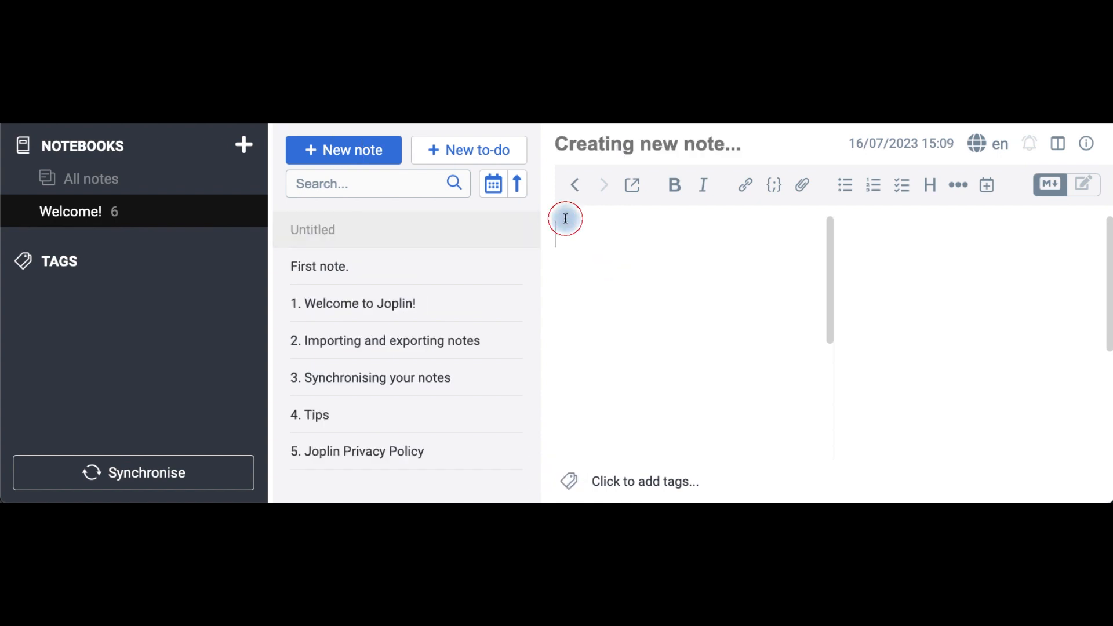
text(Seco)
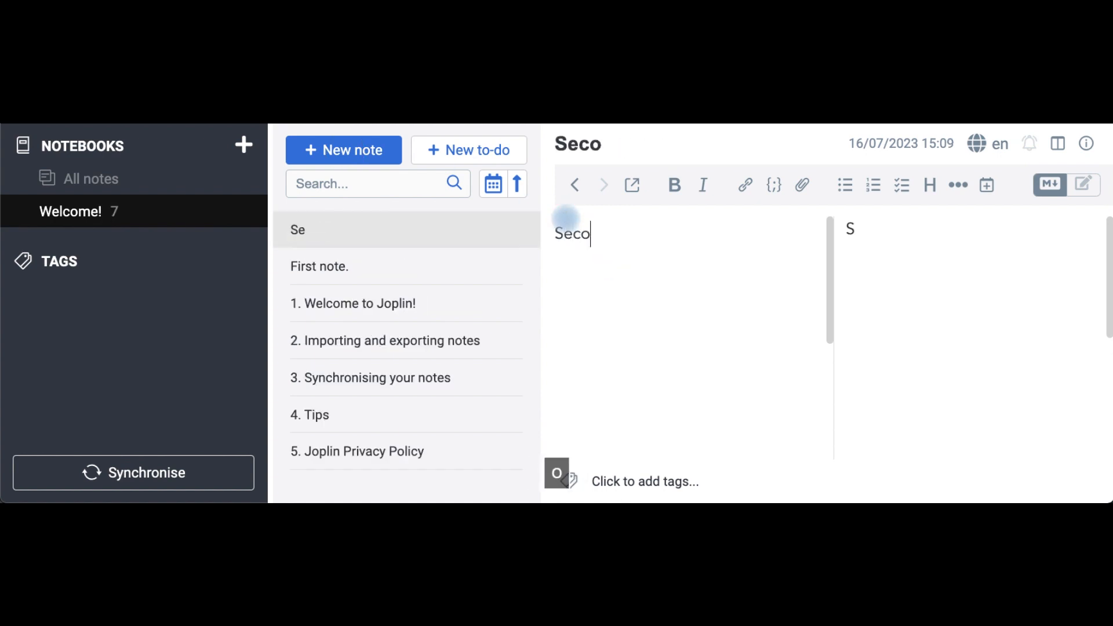
text(nd note. L)
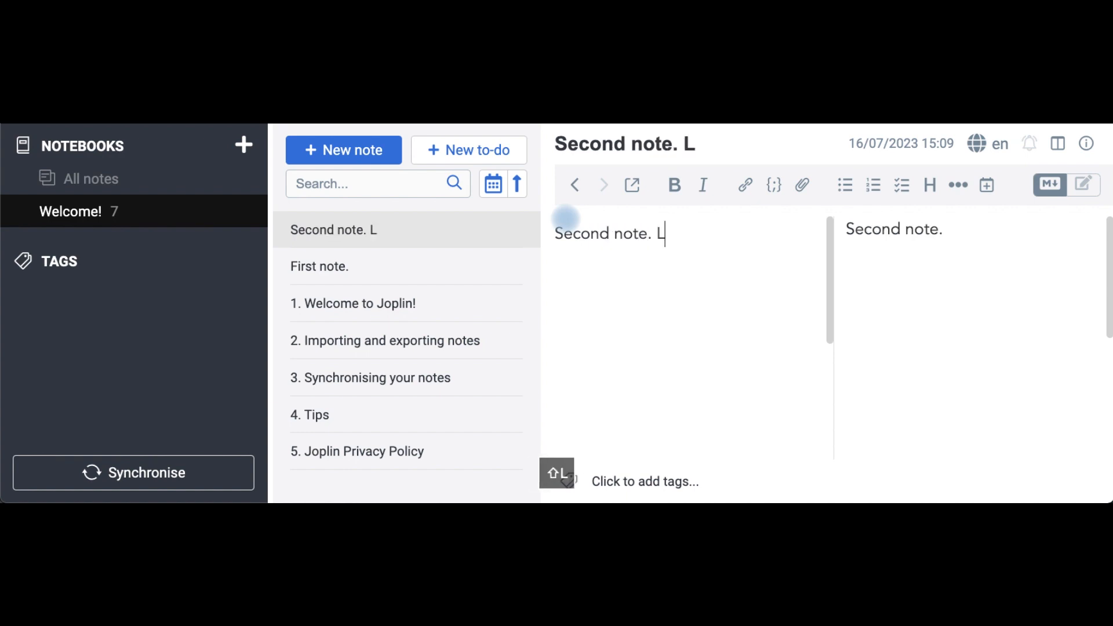
text(ink to)
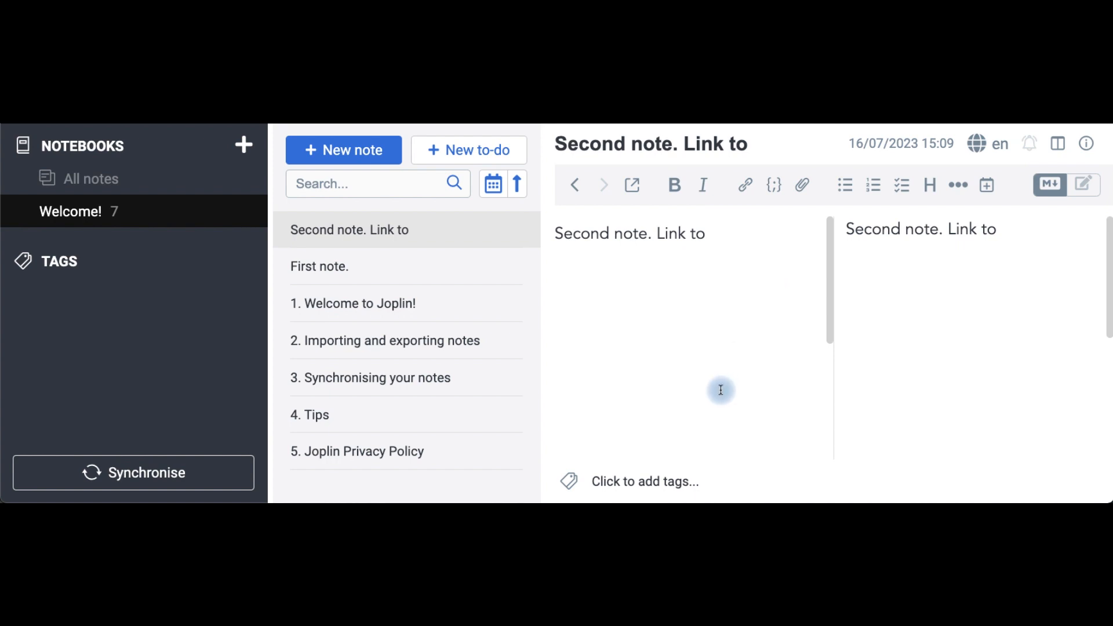
mouse_move(709, 396)
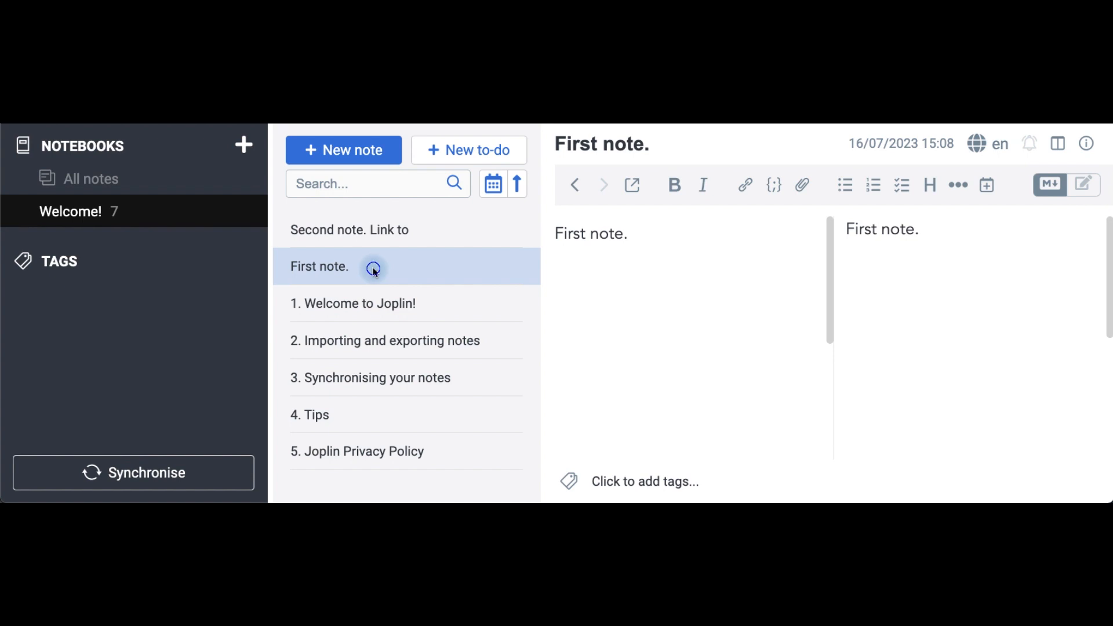
Copy the First note's Markdown link and paste it after 'Link to' in the second note.
right_click(374, 267)
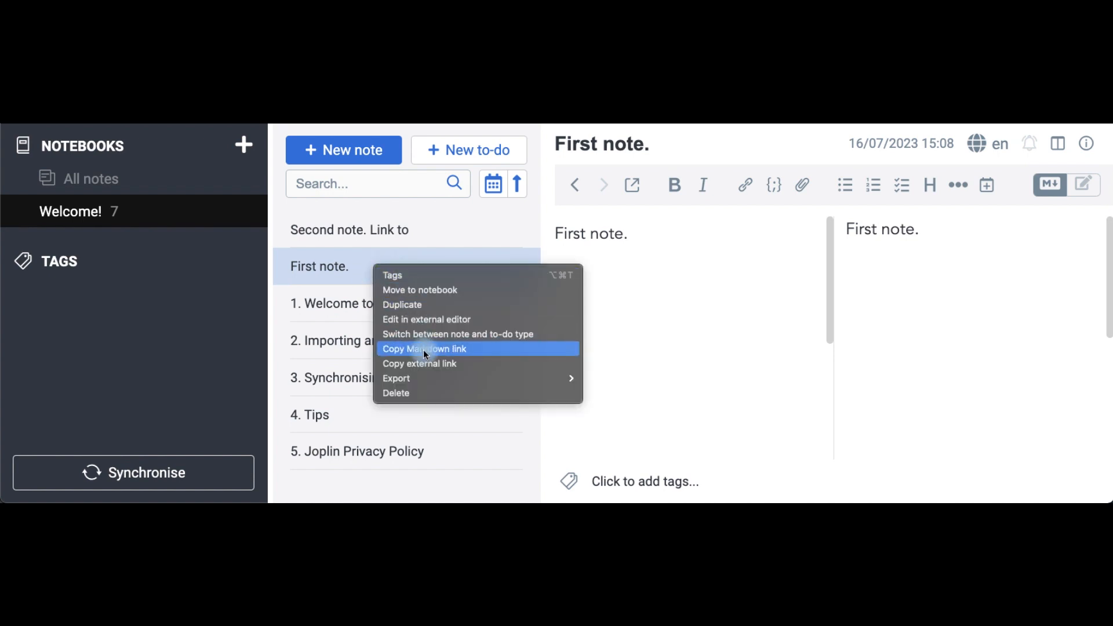
click(424, 348)
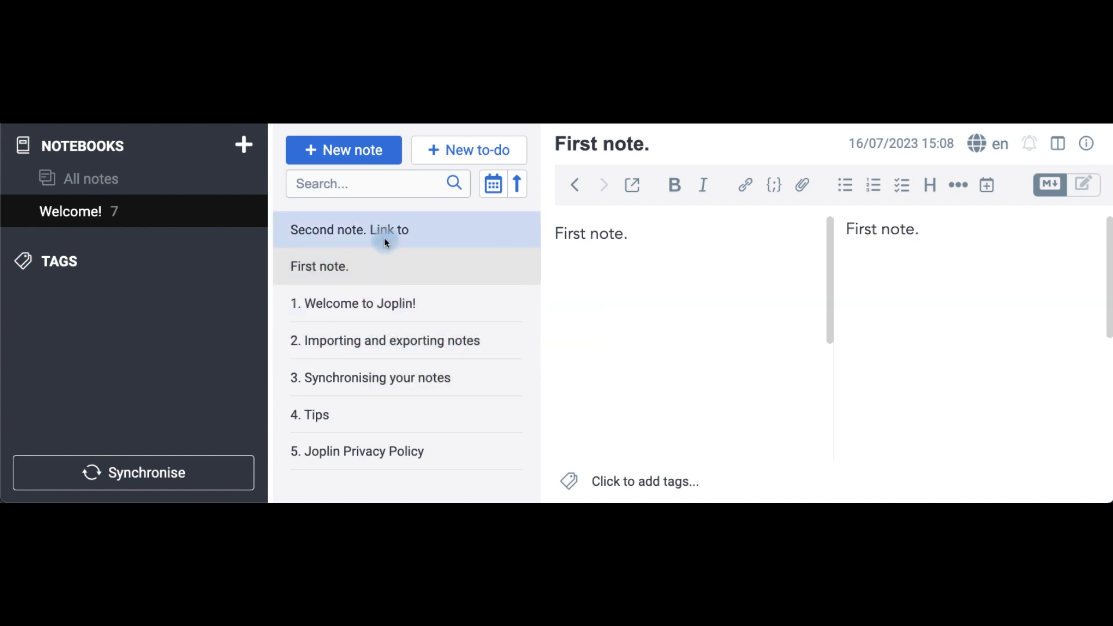
click(381, 230)
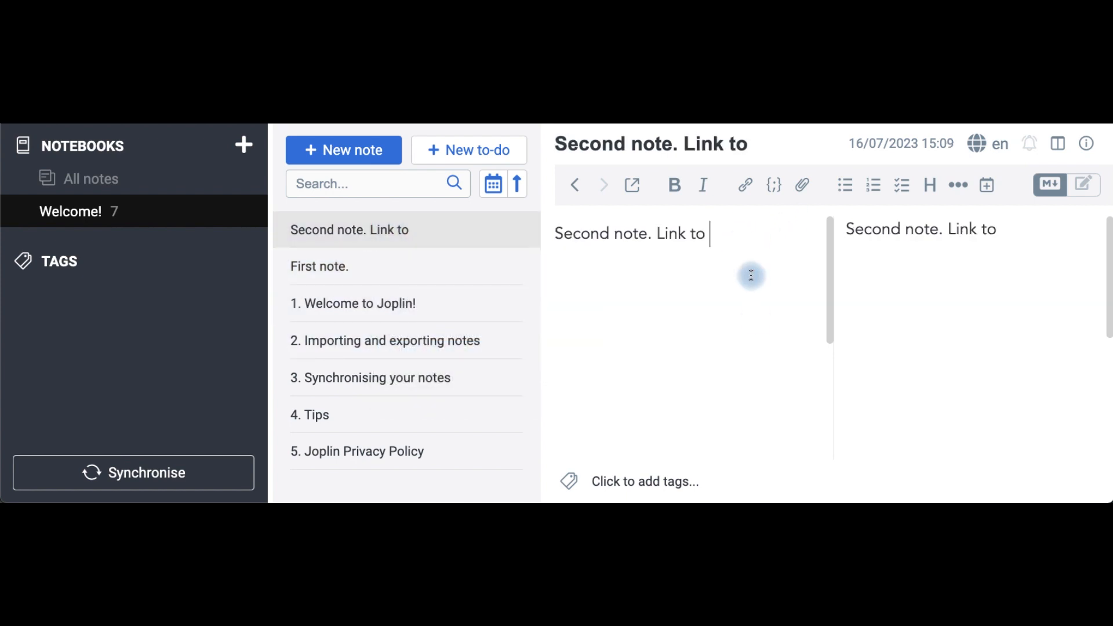
key(Cmd+V)
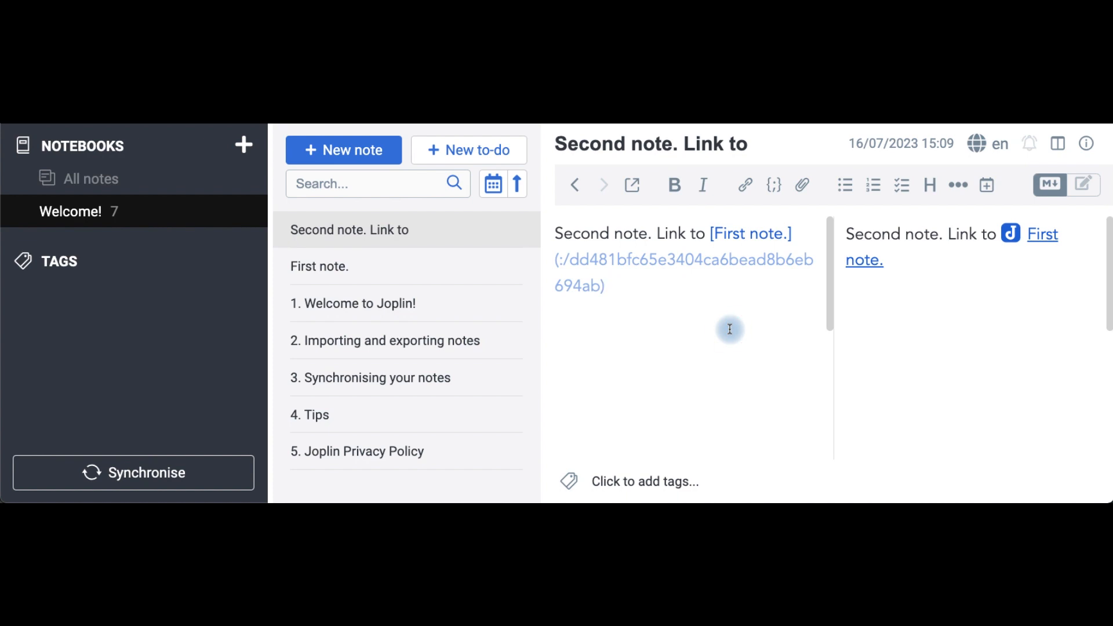
Add a line 'Link to [First note]' and select the bracketed name for replacement.
text(Link t)
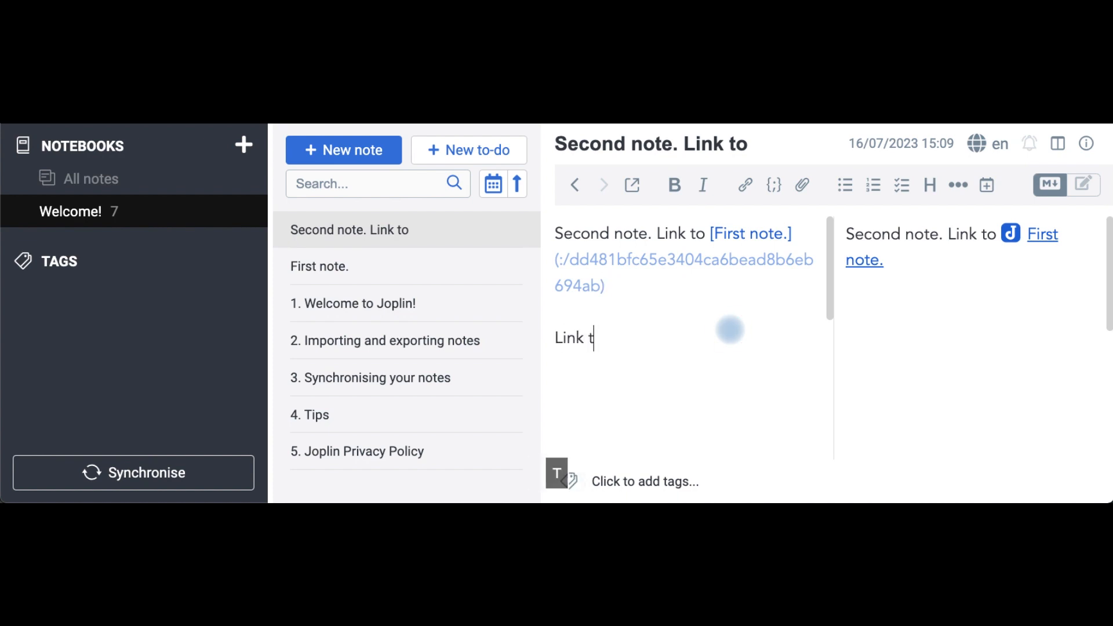
text(o [F)
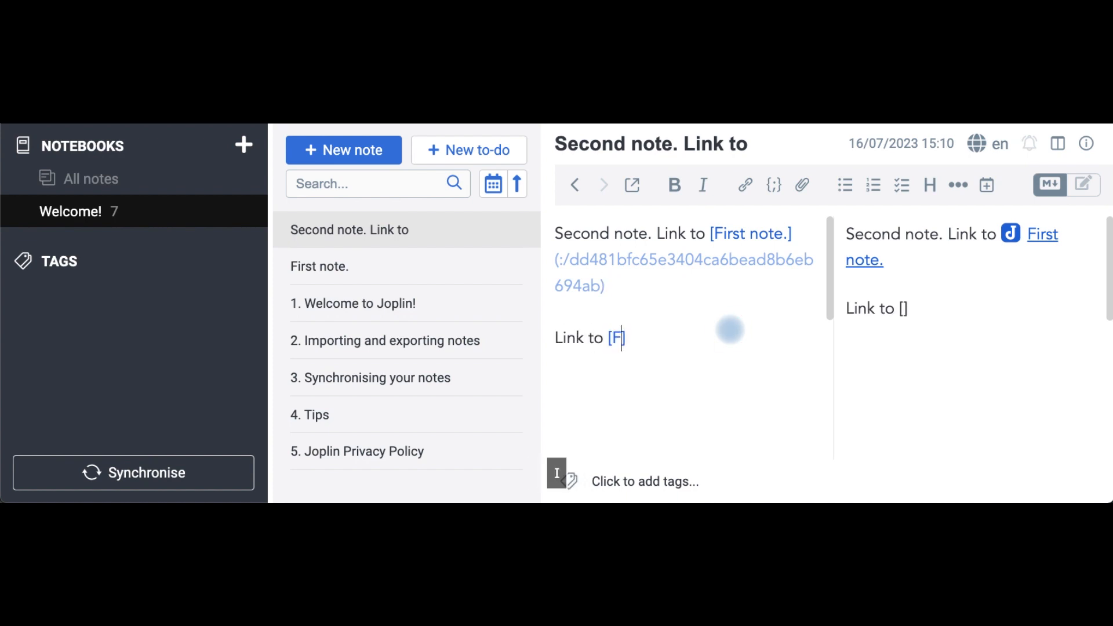
text(irst note)
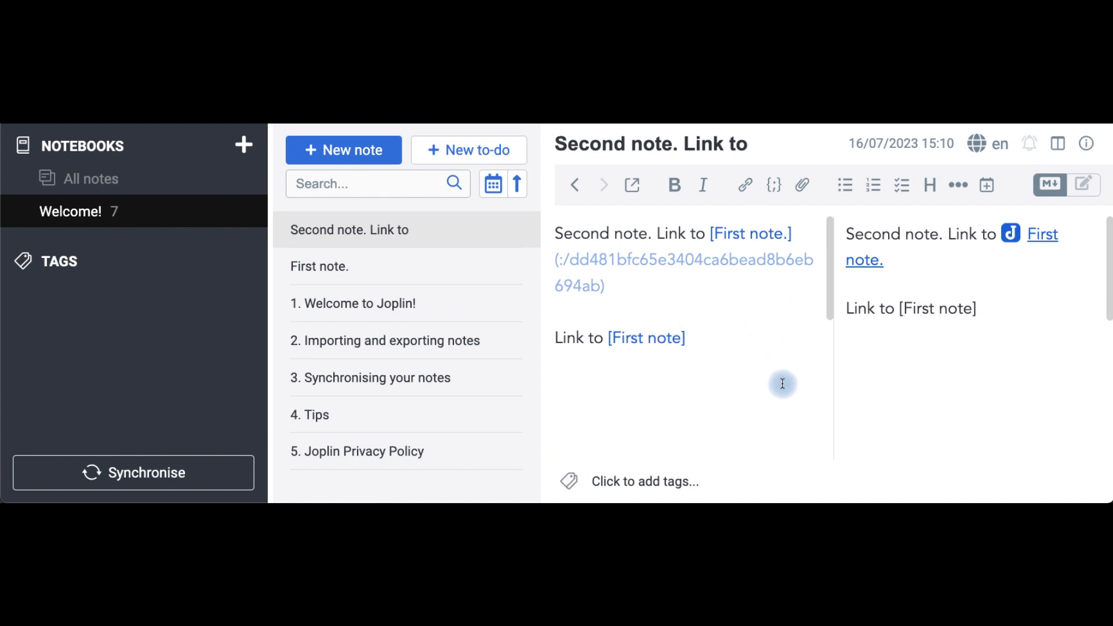
double_click(645, 338)
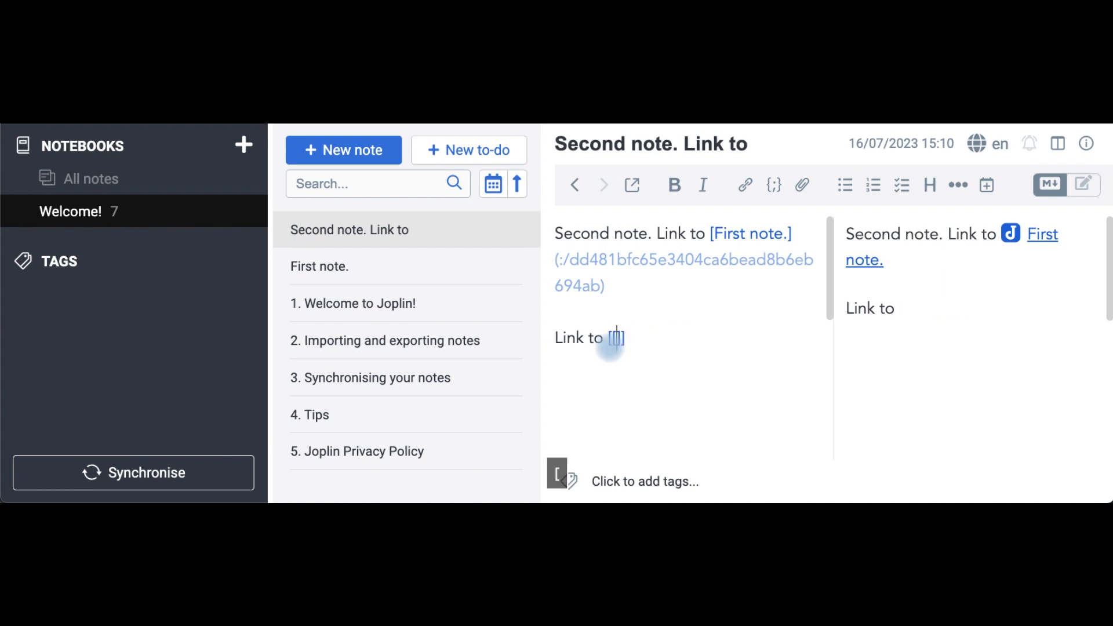
Try '[[First note]]' as a link, then revert to single-bracket '[First note]'.
text([[First note]])
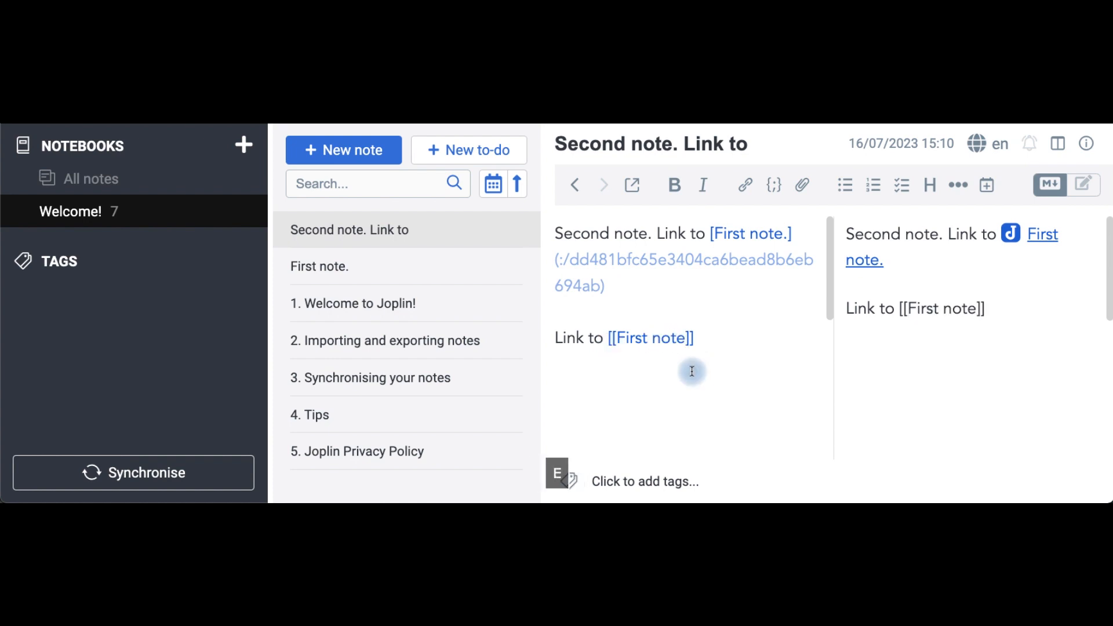
double_click(646, 337)
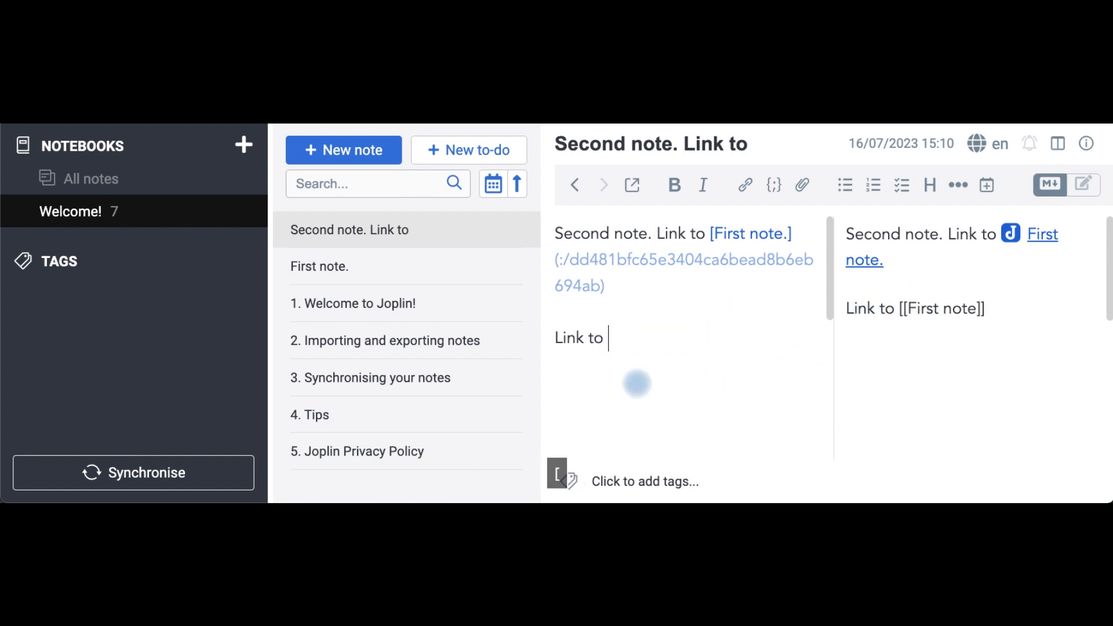
text([First note)
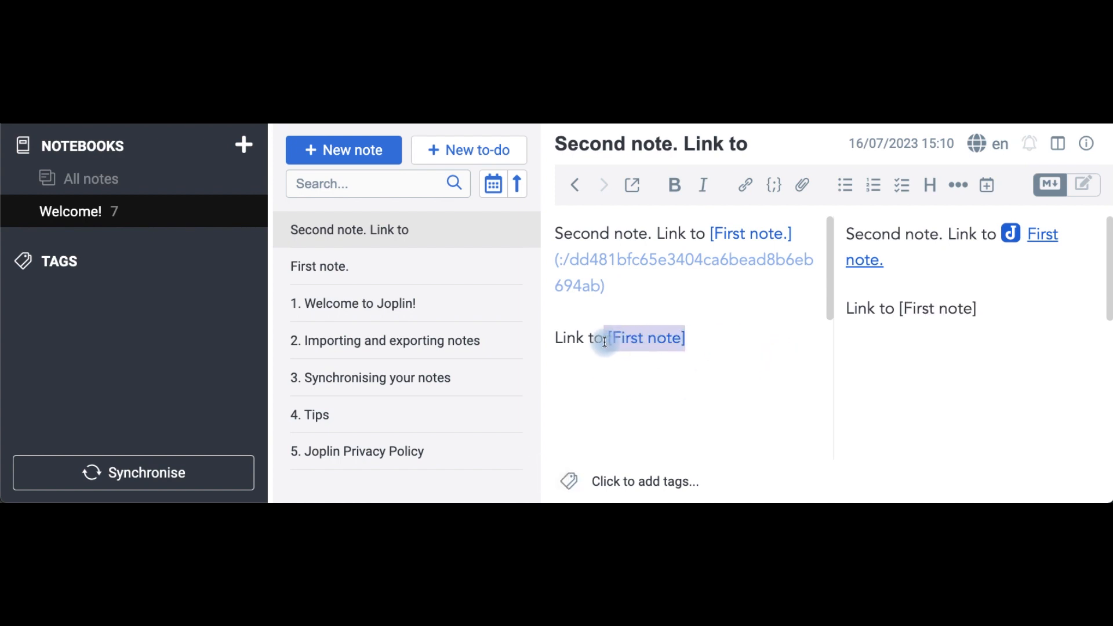
Delete the bracketed note name and place the cursor after 'Link to'.
key(Delete)
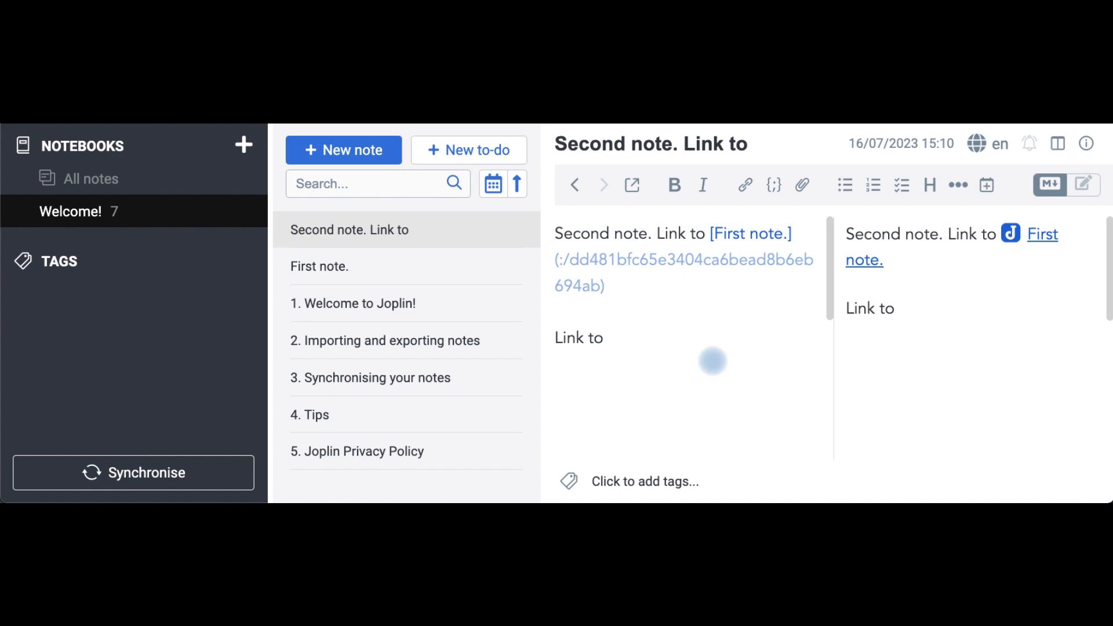
click(600, 338)
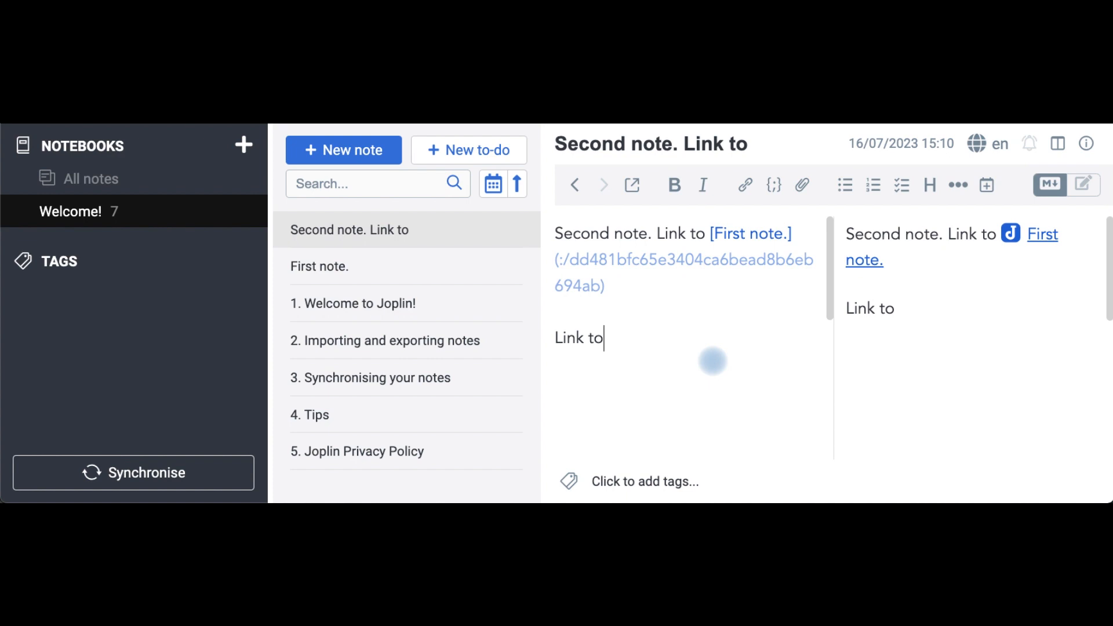